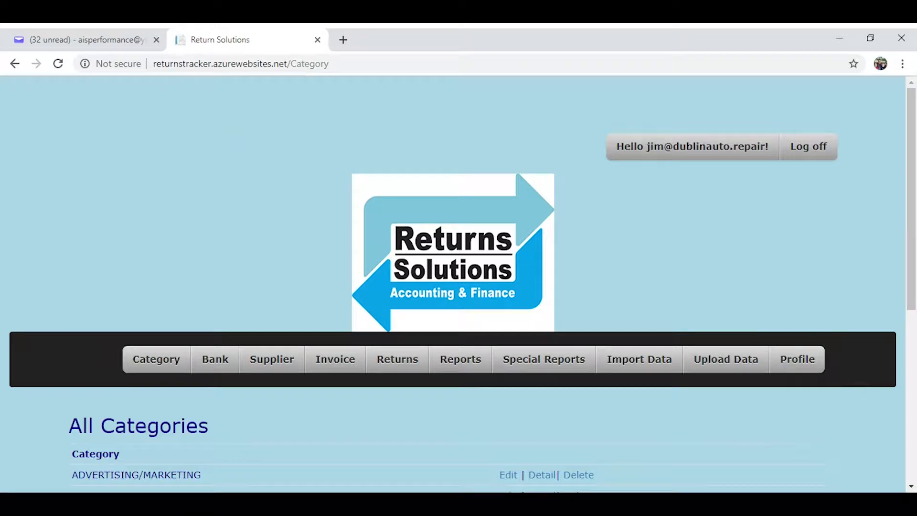
{"action": "mouse_move", "coordinate": [268, 147]}
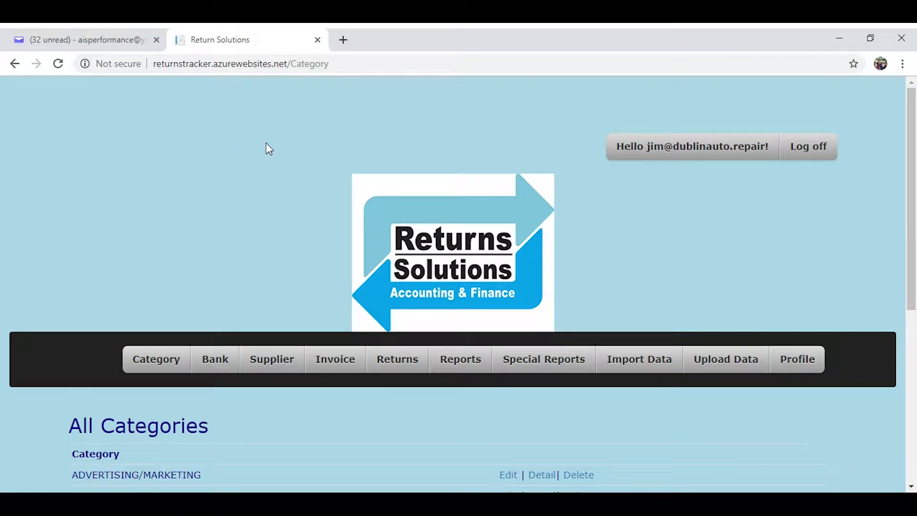
{"action": "mouse_move", "coordinate": [260, 179]}
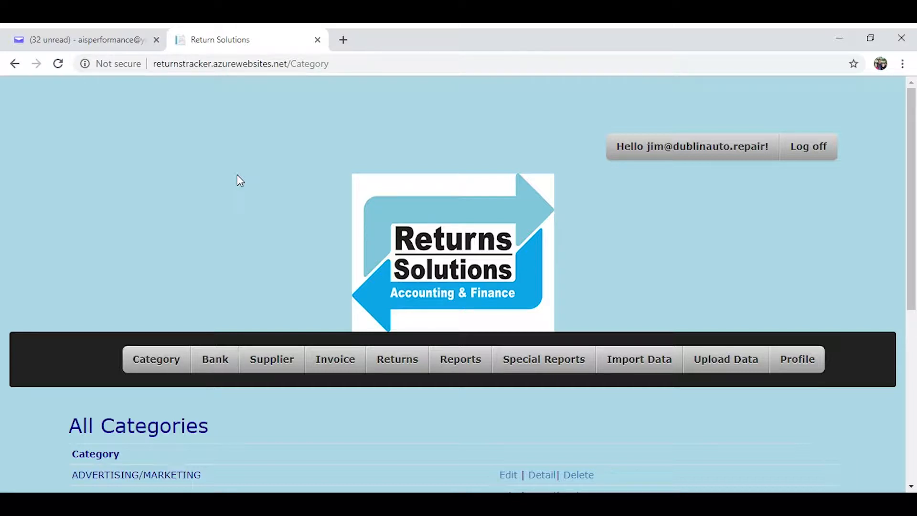
{"action": "mouse_move", "coordinate": [260, 176]}
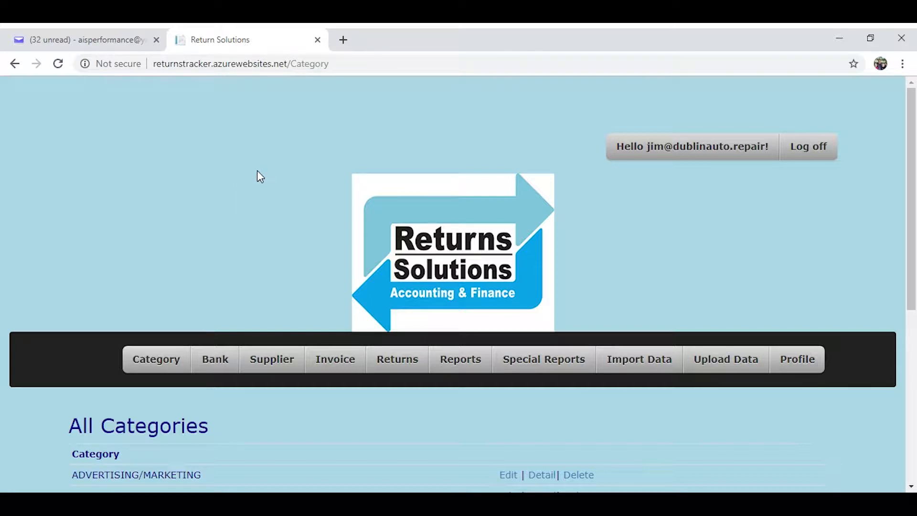
{"action": "mouse_move", "coordinate": [257, 171]}
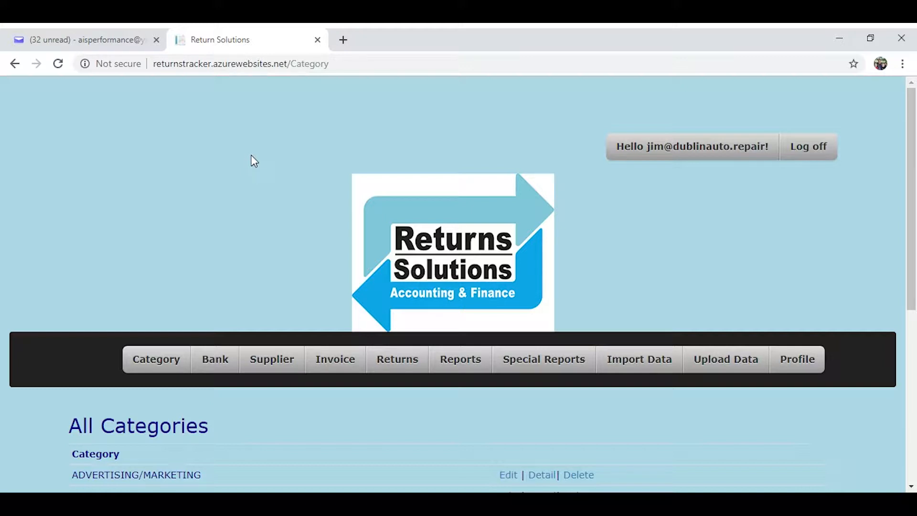
{"action": "mouse_move", "coordinate": [244, 161]}
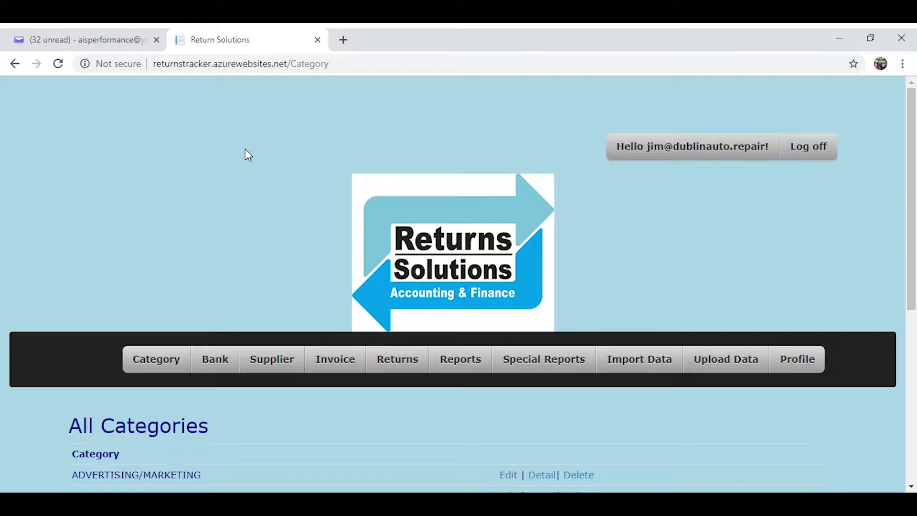
{"action": "mouse_move", "coordinate": [256, 152]}
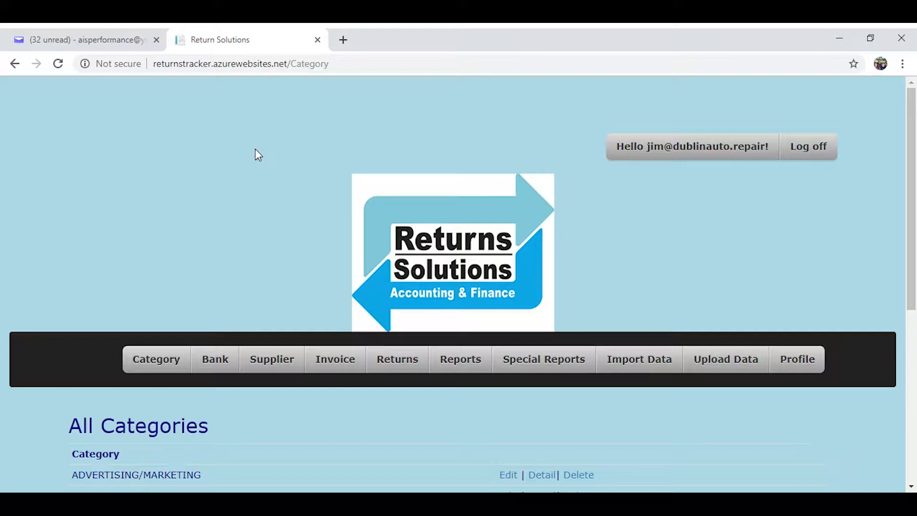
{"action": "mouse_move", "coordinate": [252, 173]}
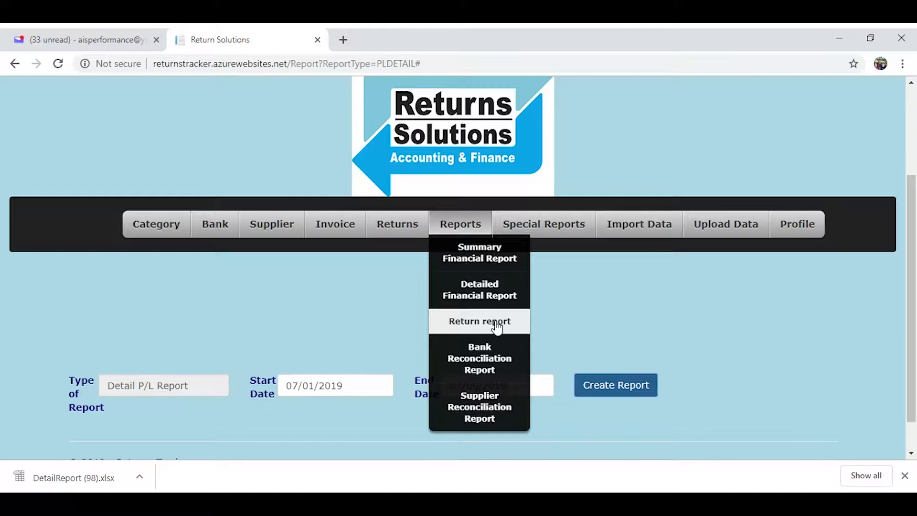
{"action": "mouse_move", "coordinate": [497, 332]}
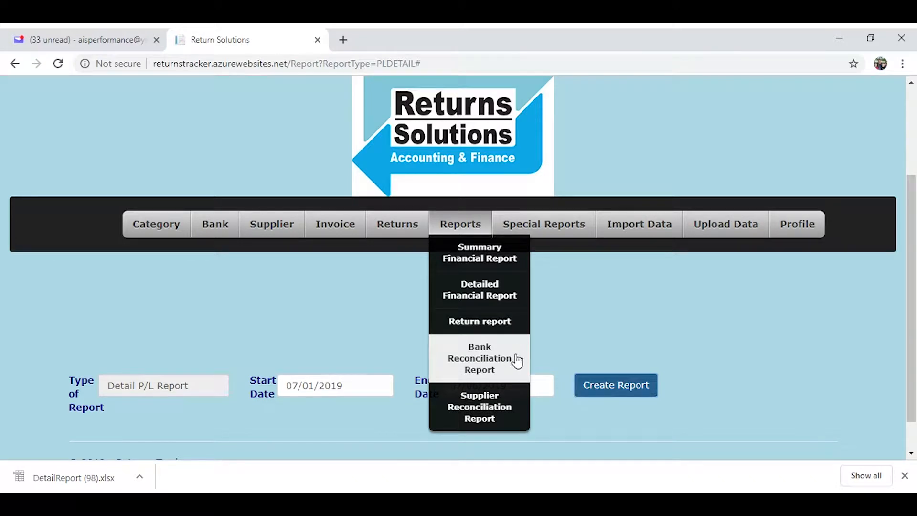
{"action": "mouse_move", "coordinate": [524, 356]}
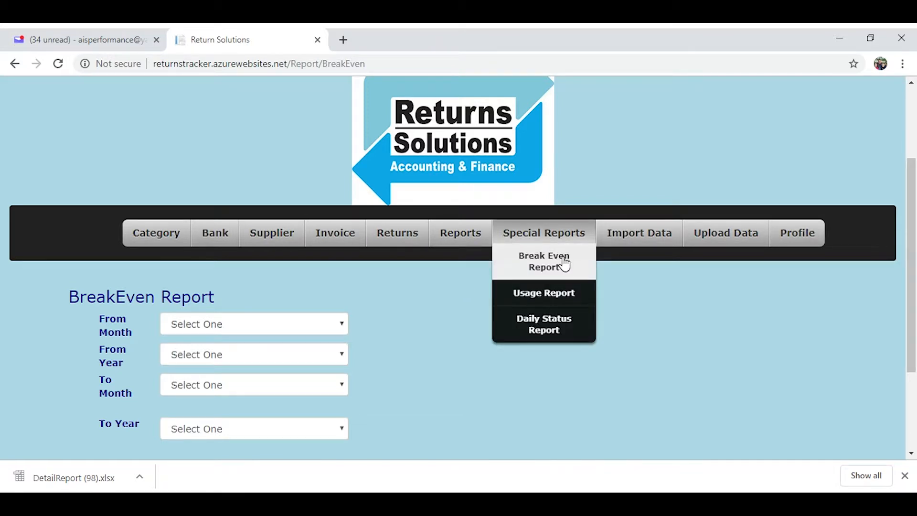
{"action": "mouse_move", "coordinate": [570, 267]}
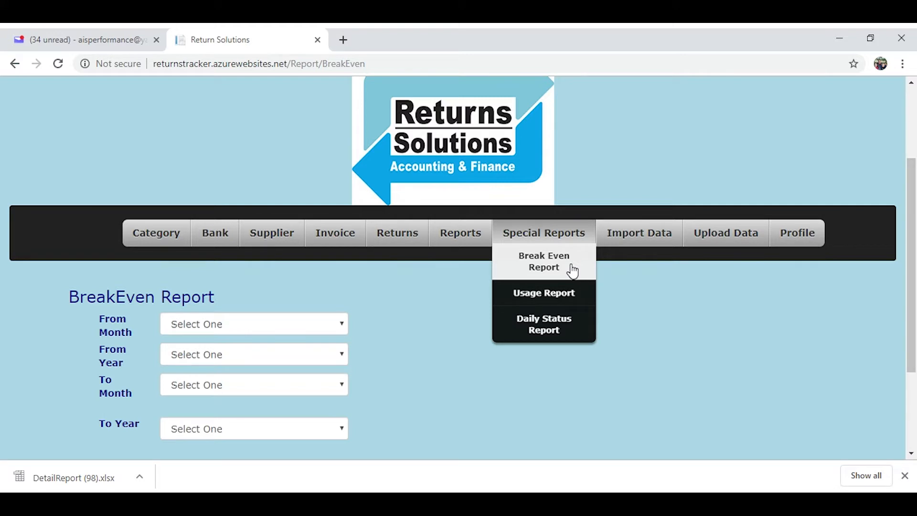
{"action": "mouse_move", "coordinate": [575, 272]}
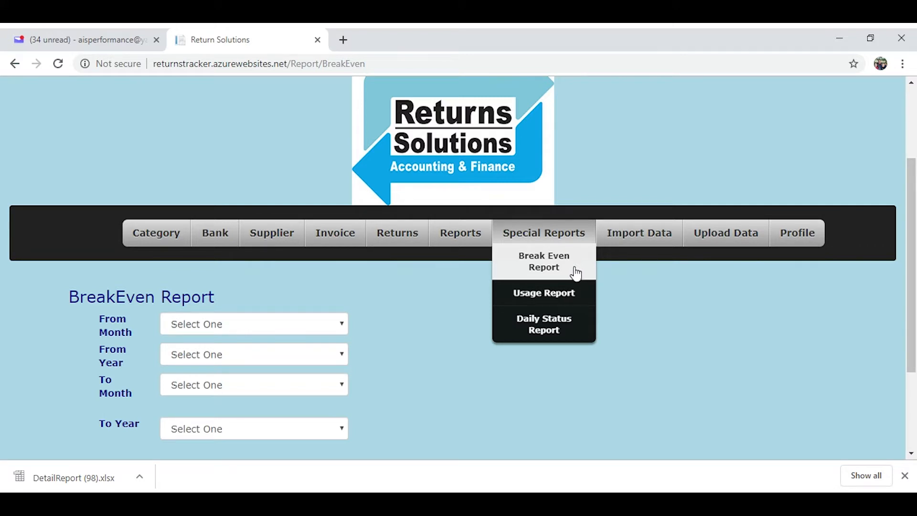
{"action": "mouse_move", "coordinate": [544, 292]}
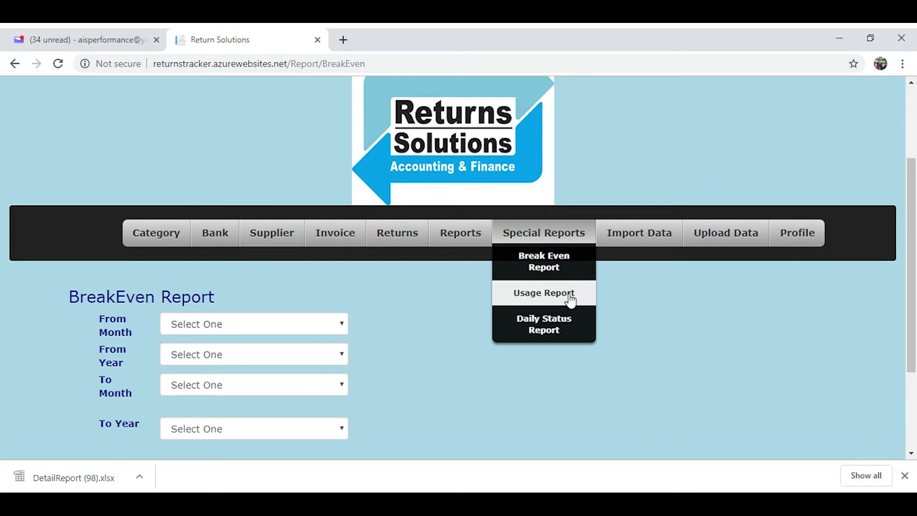